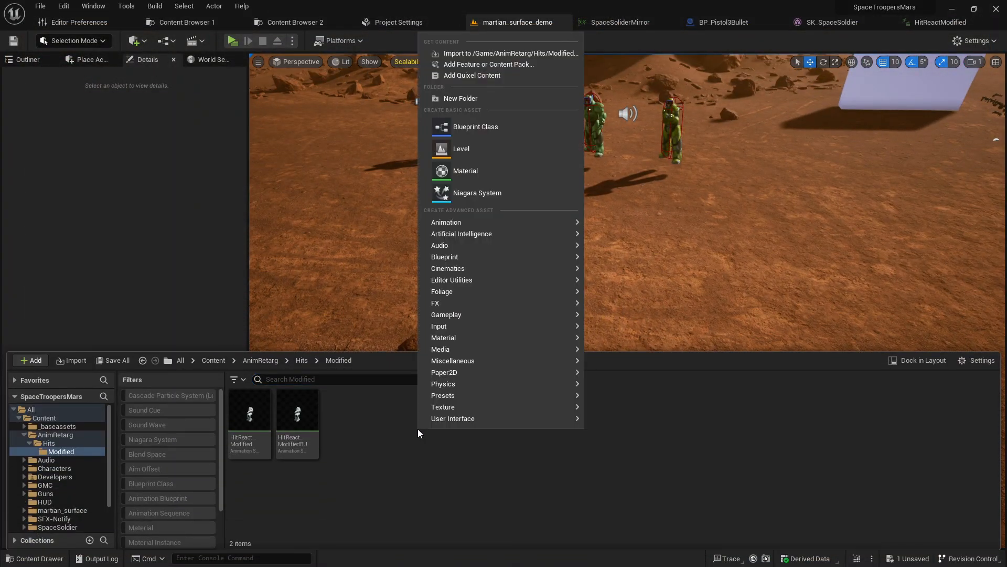
mouse_move(461, 233)
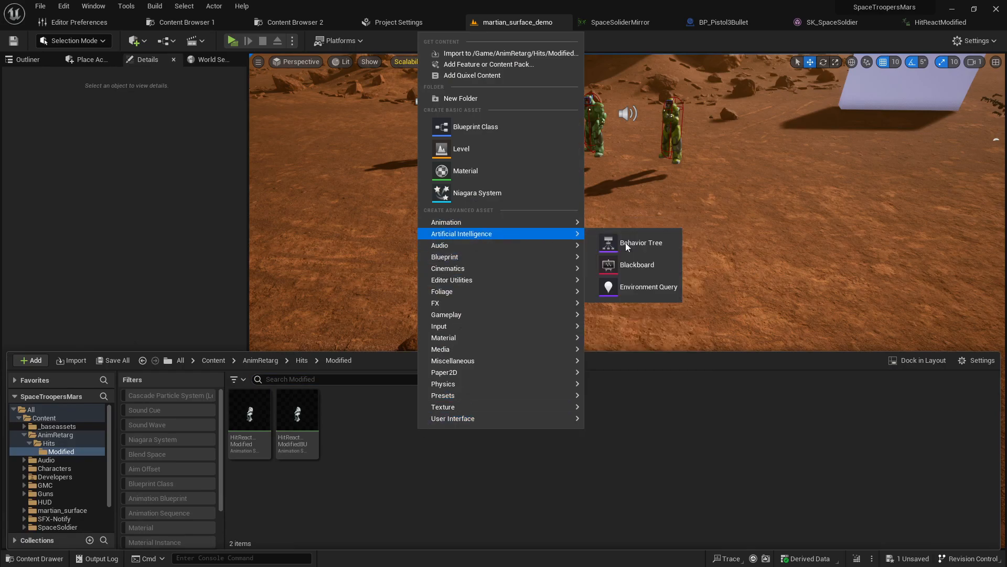
mouse_move(446, 221)
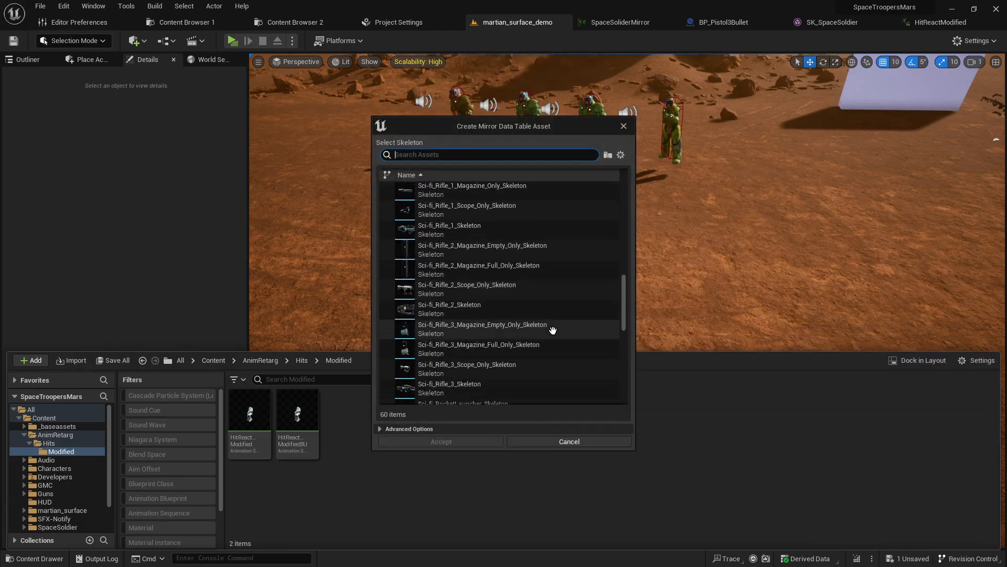
- Choose SK_SpaceSoldier_Skeleton as the skeleton for the new mirror data table
scroll(down, 3)
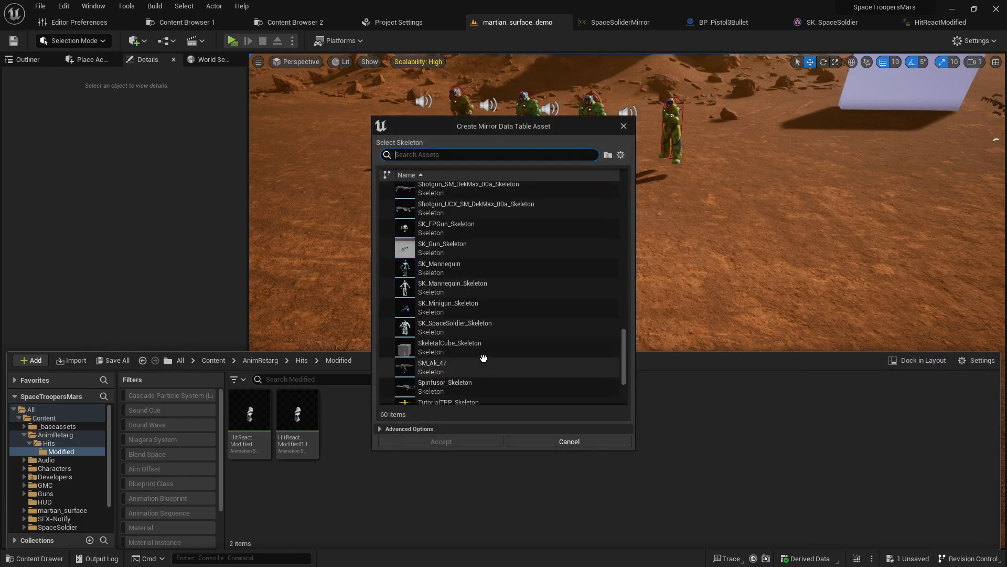
click(441, 441)
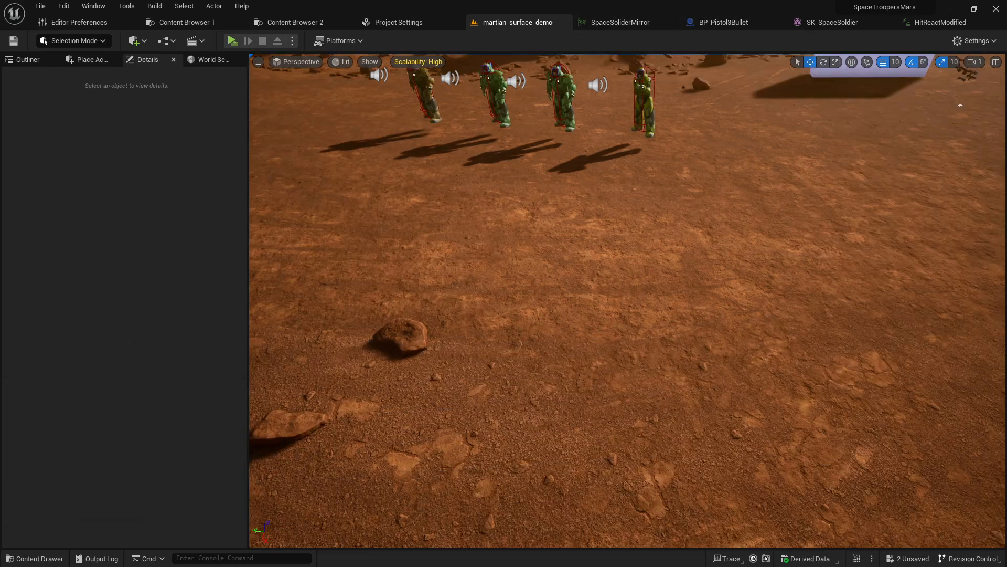
- From the top-level Content folder, filter to animation blueprints and load ABP_Biped
click(33, 557)
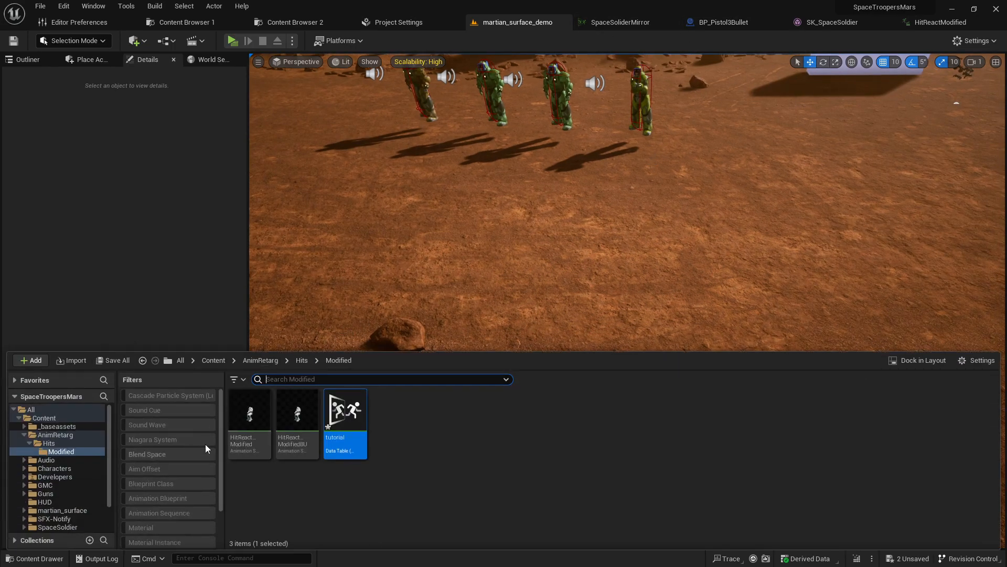
scroll(down, 3)
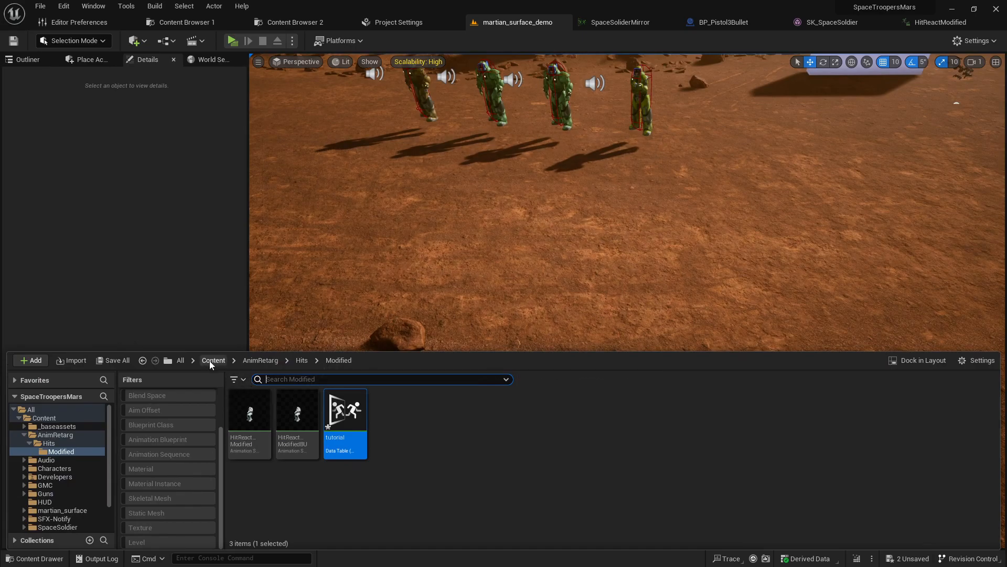
click(213, 360)
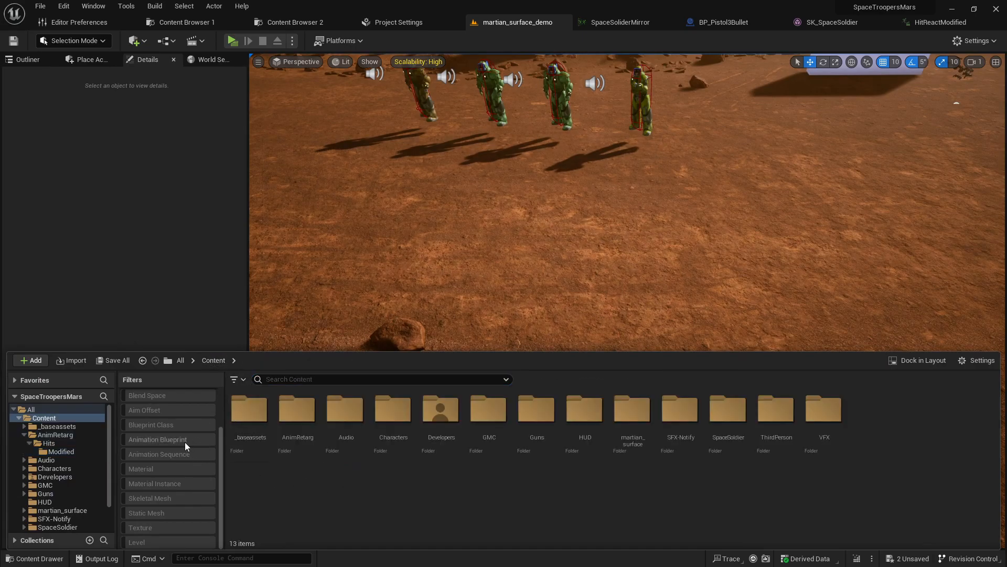
click(158, 439)
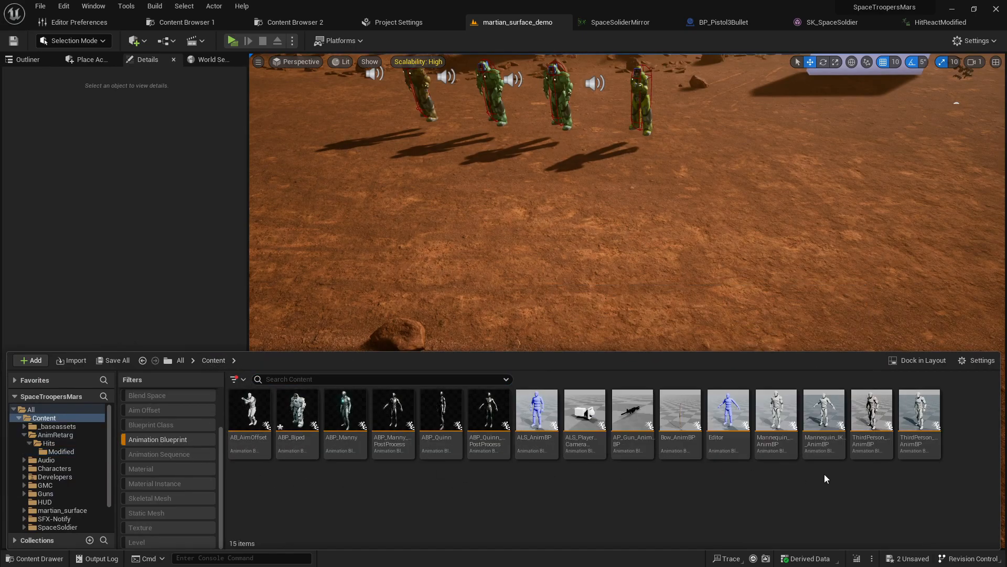
double_click(295, 409)
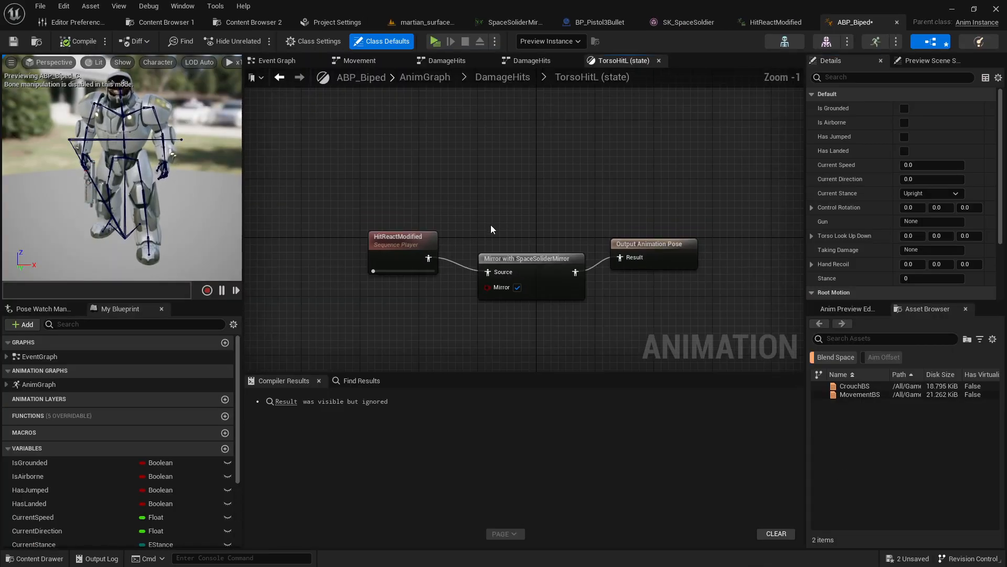
- Navigate via DamageHits into the TorsoHitL state graph and break the Mirror node's links
click(502, 76)
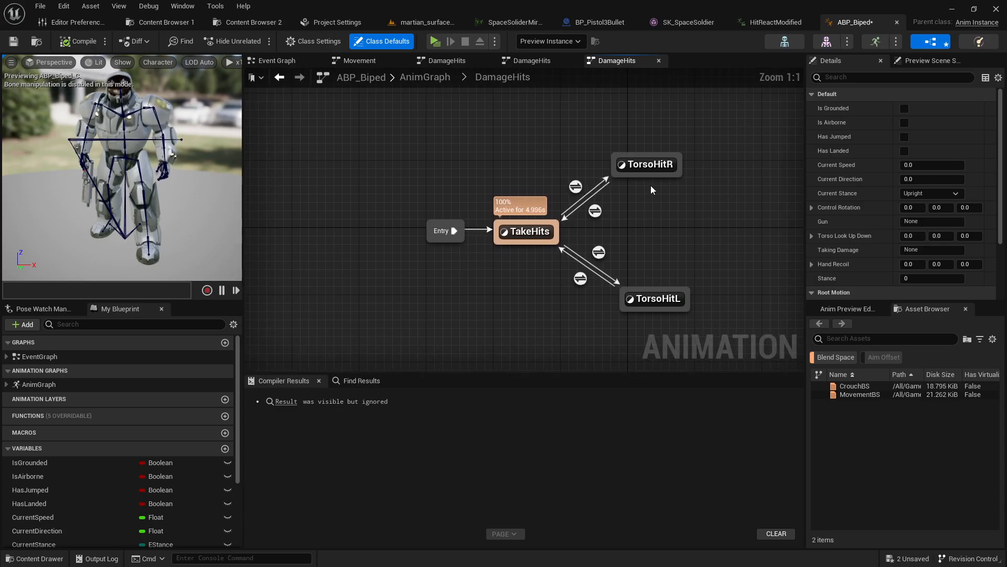
double_click(645, 164)
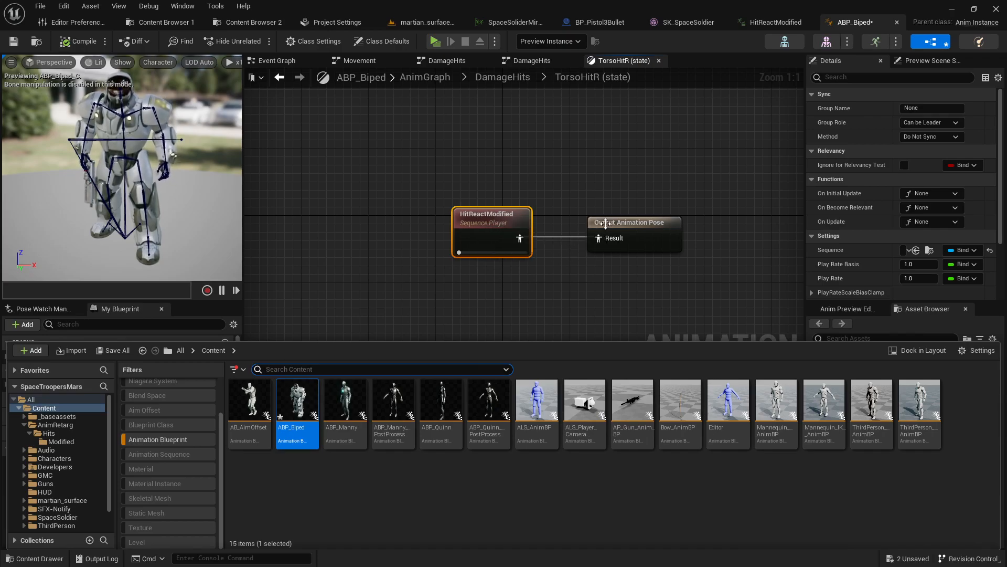
click(503, 77)
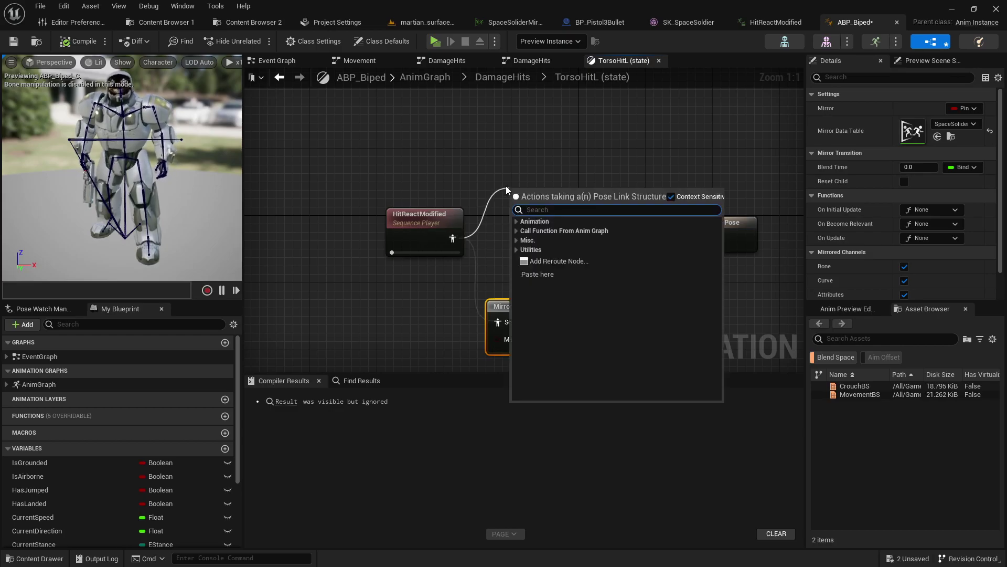
click(535, 221)
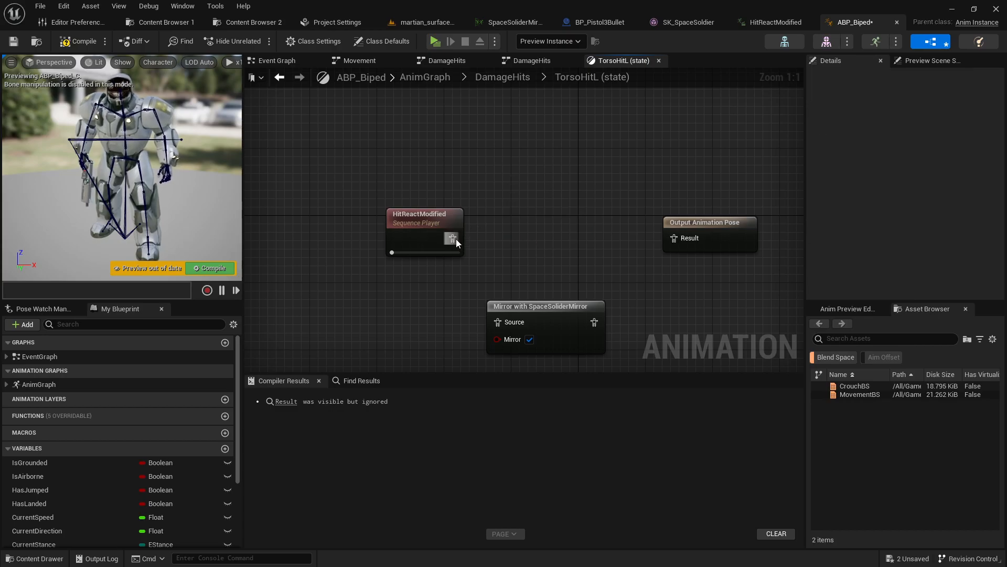
- View the tutorial table's bone-to-mirrored-bone rows, then return to the ABP_Biped graph
click(35, 557)
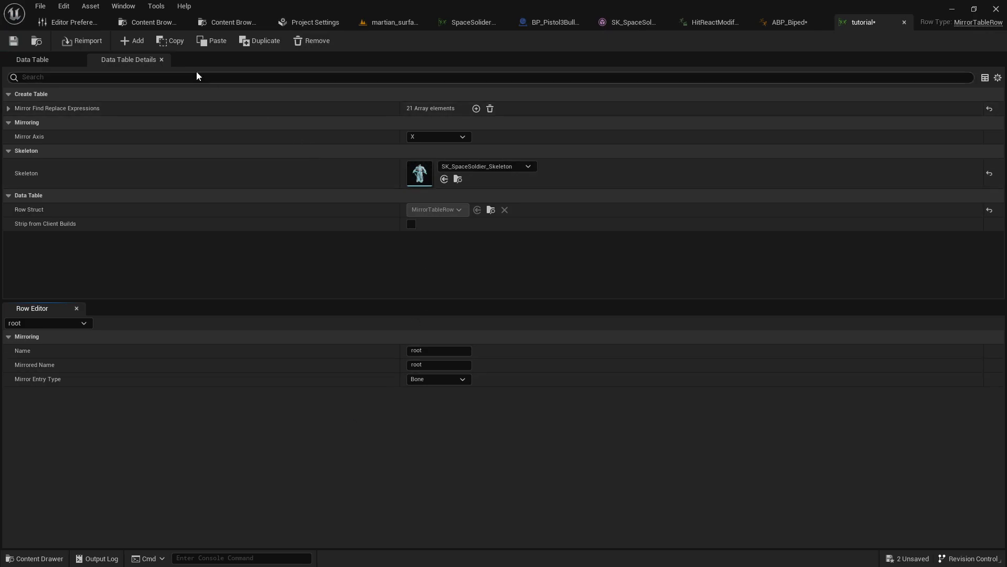
click(438, 136)
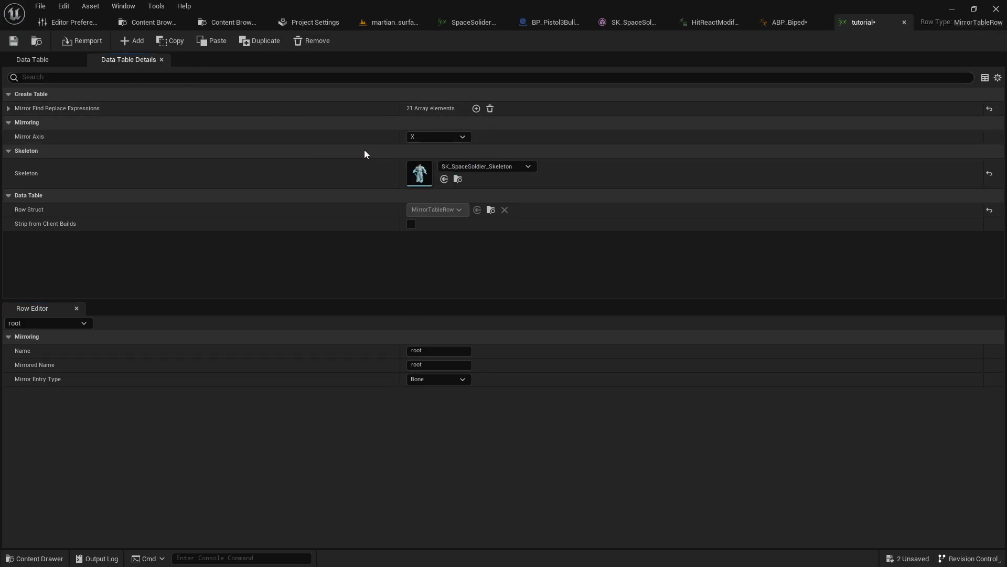
mouse_move(162, 61)
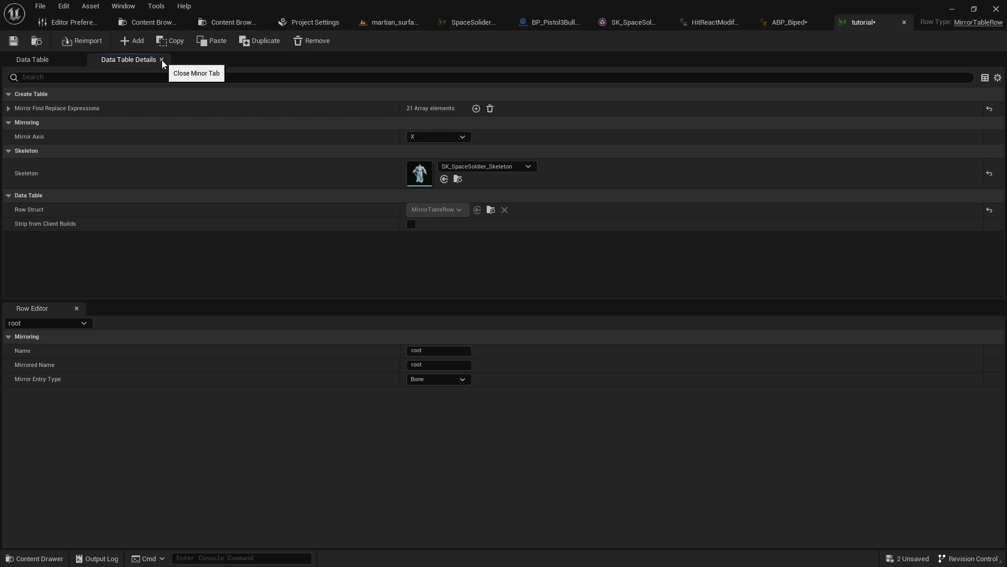
click(162, 59)
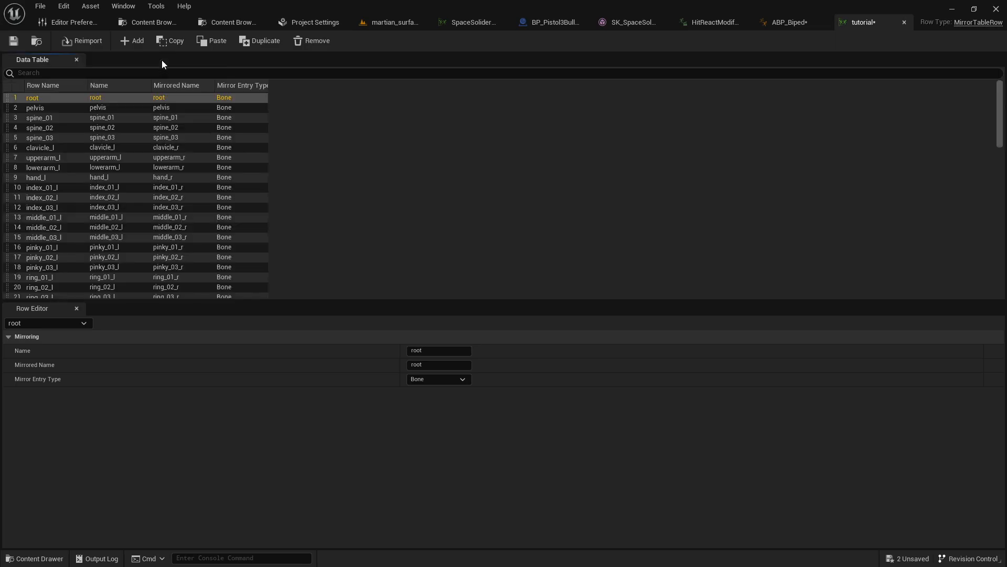
mouse_move(919, 33)
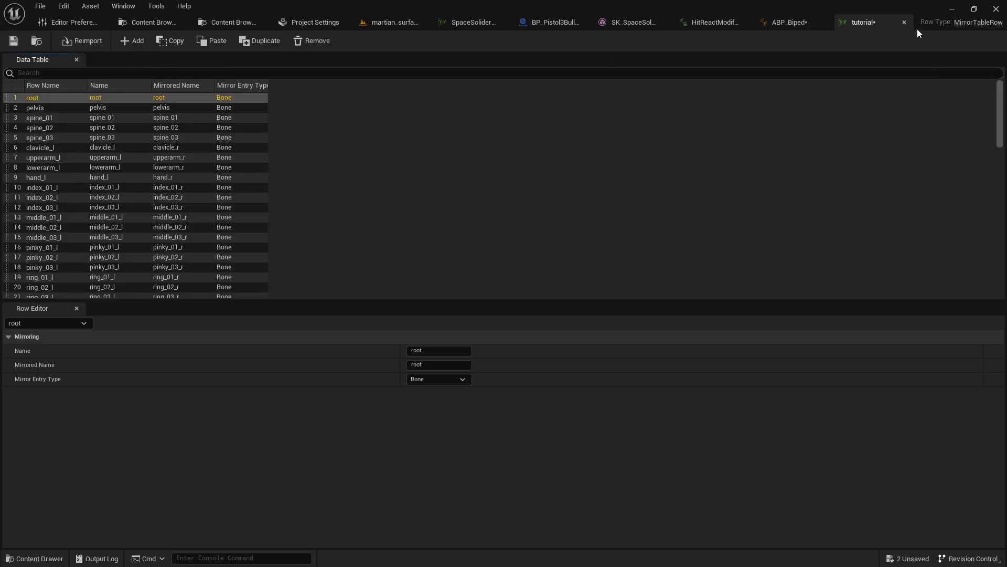
click(788, 22)
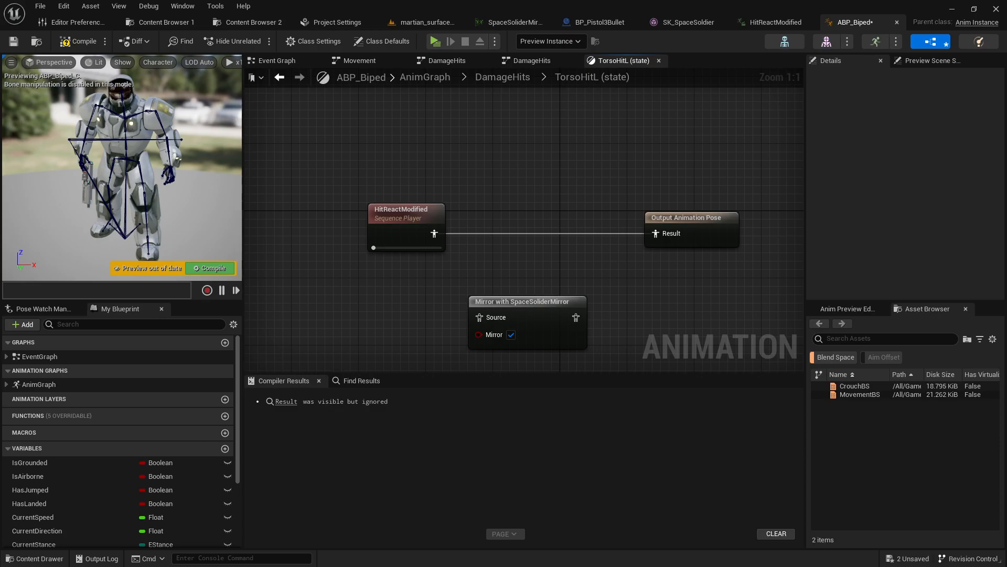
mouse_move(632, 188)
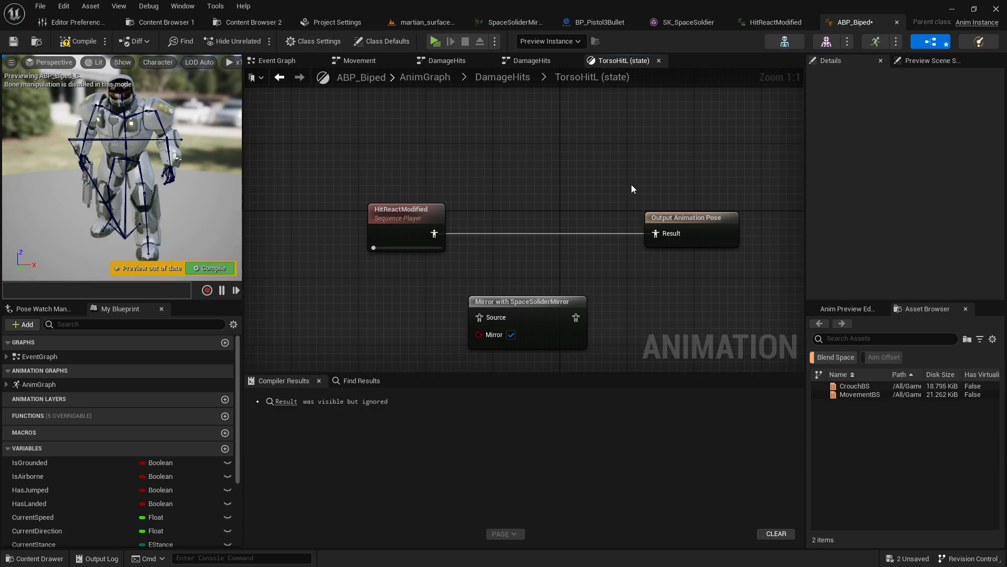